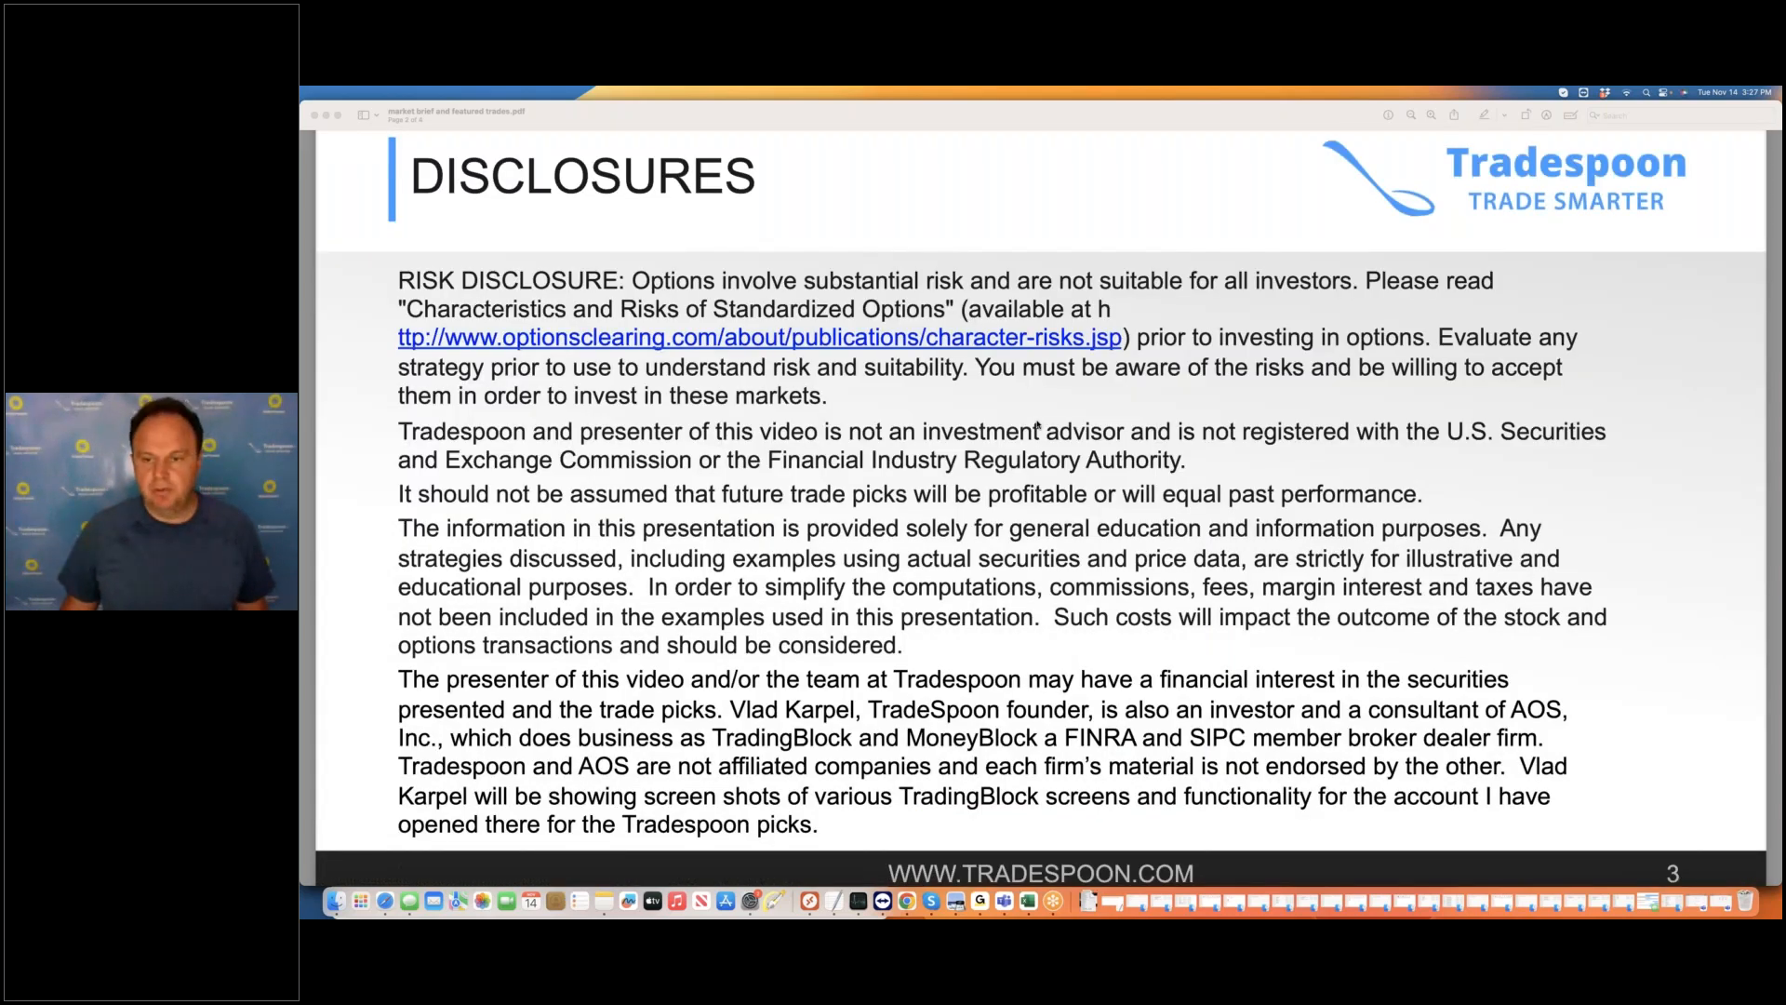
- Scroll the market brief PDF from the disclosures page to the Tradespoon workshops promo slide
{"action": "scroll", "scroll_direction": "down", "scroll_amount": 3}
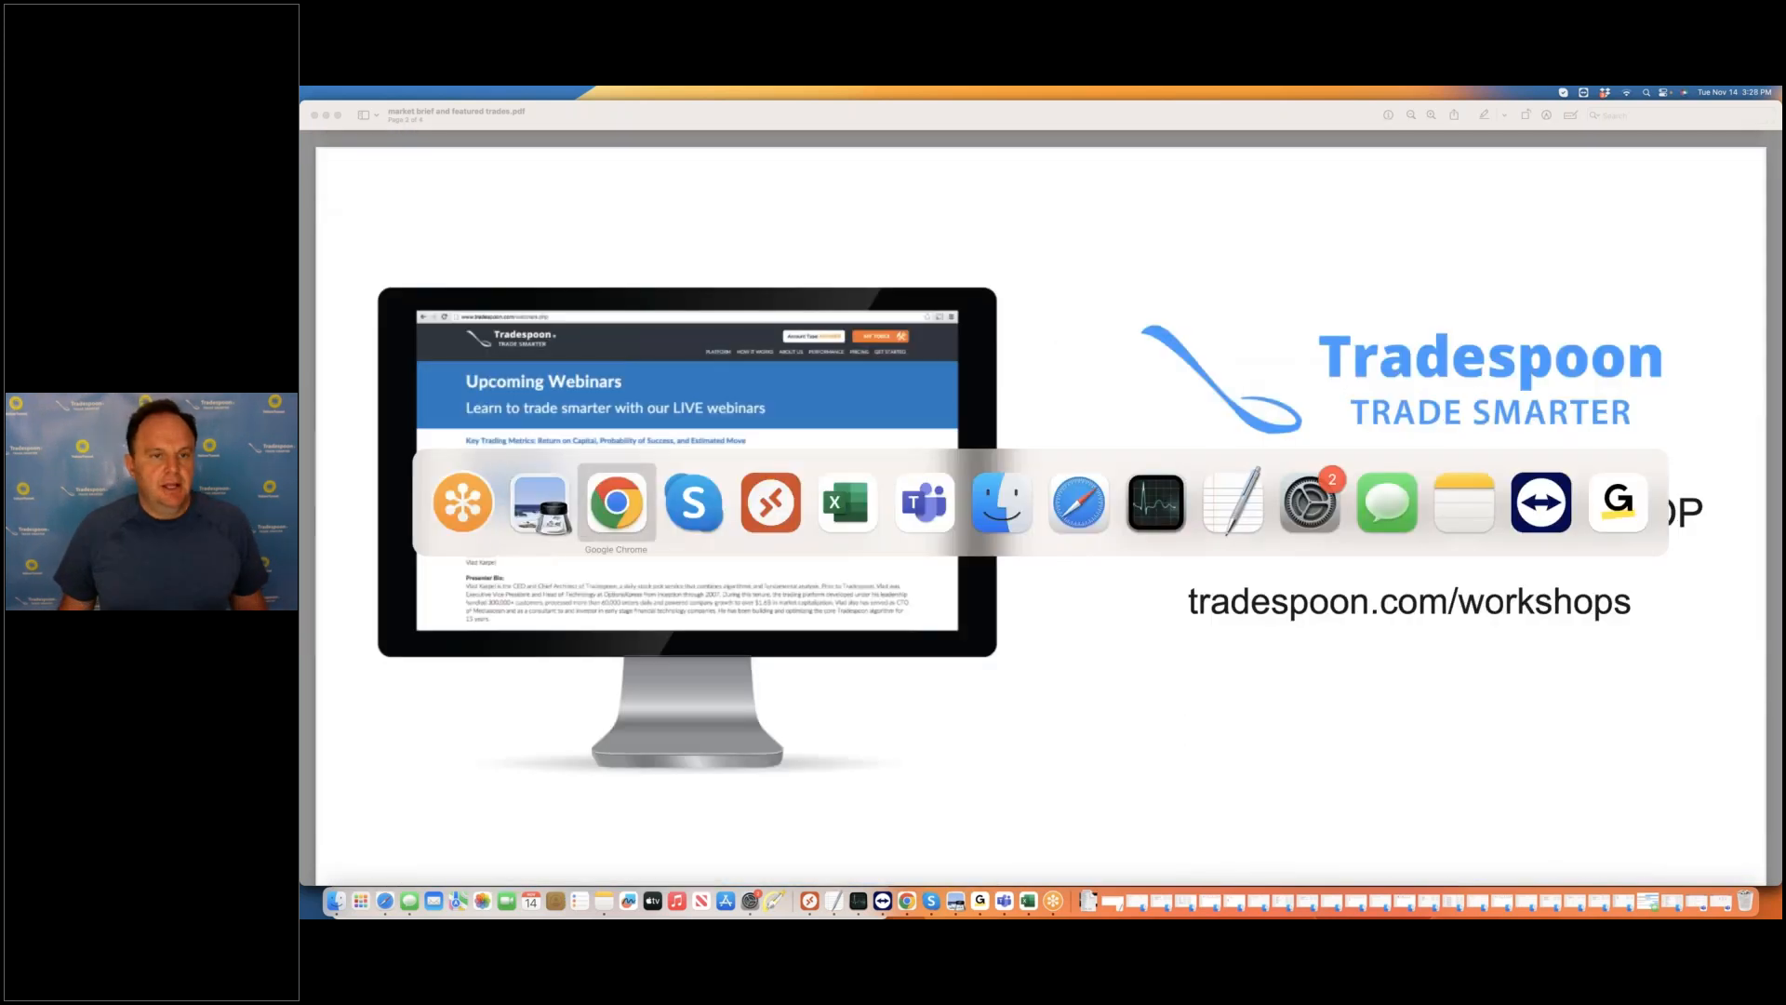
- View SPY's 10-day and 6-month Forecast Toolbox predictions, then its seasonal research page
{"action": "left_click", "coordinate": [615, 503]}
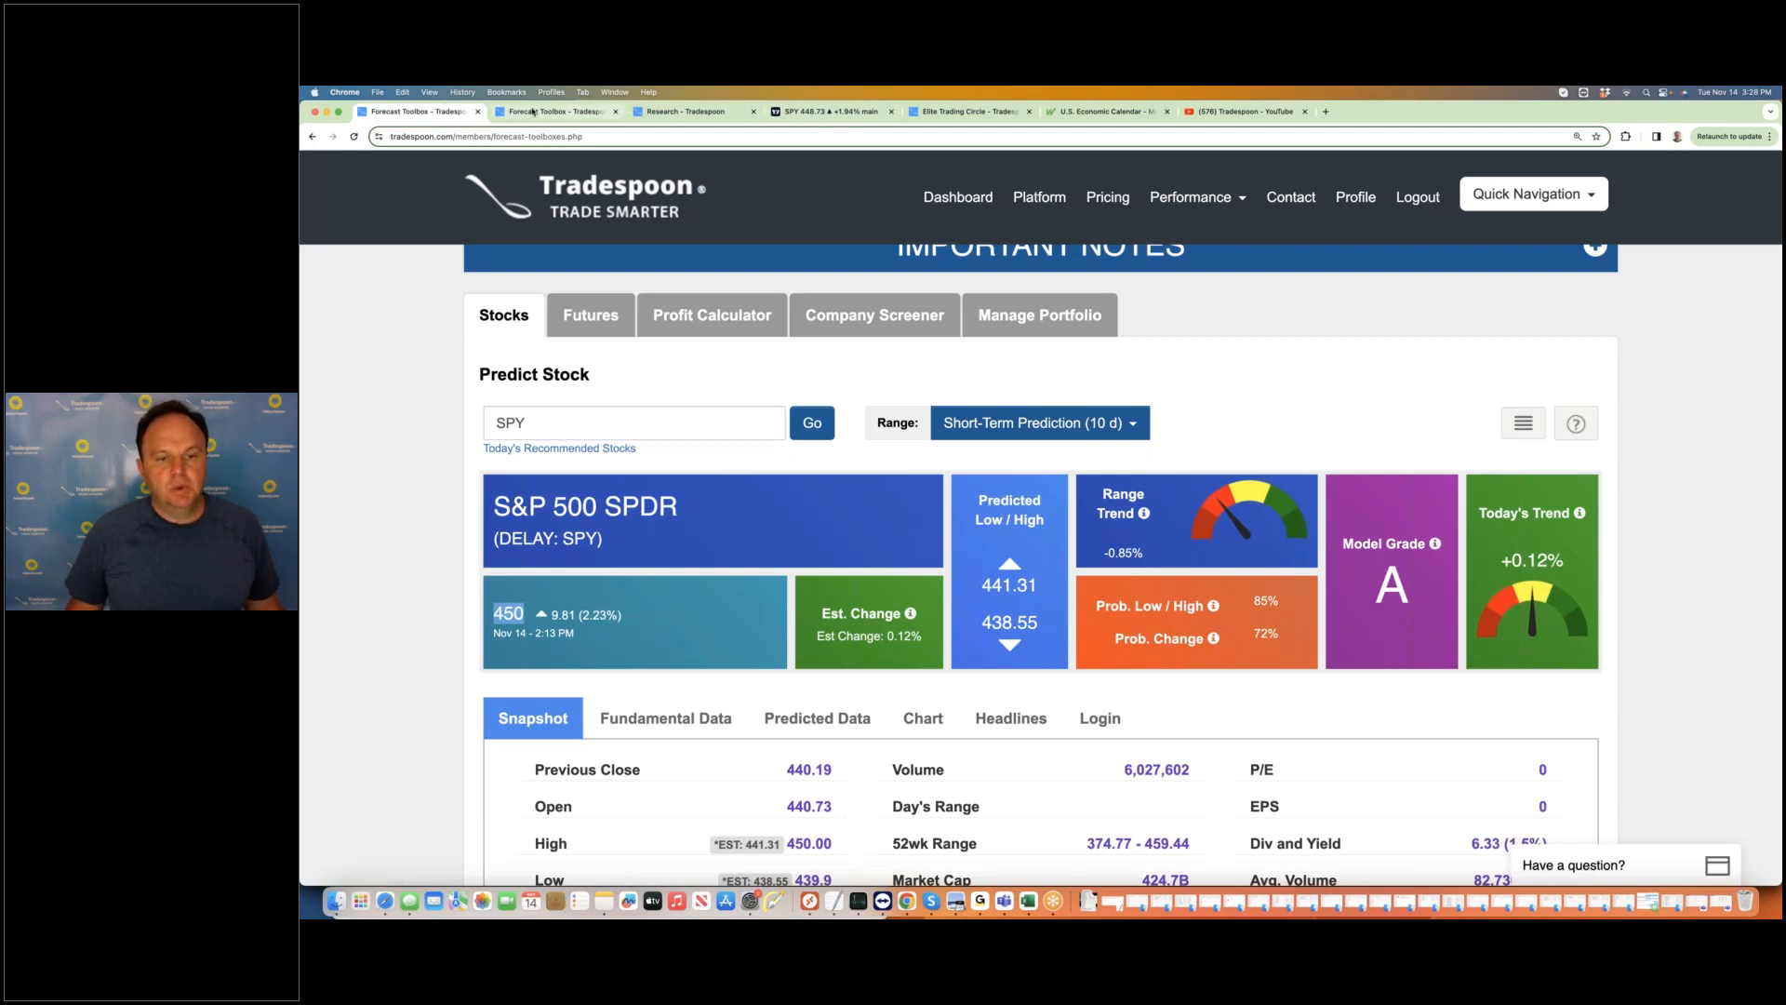
{"action": "left_click", "coordinate": [1038, 516]}
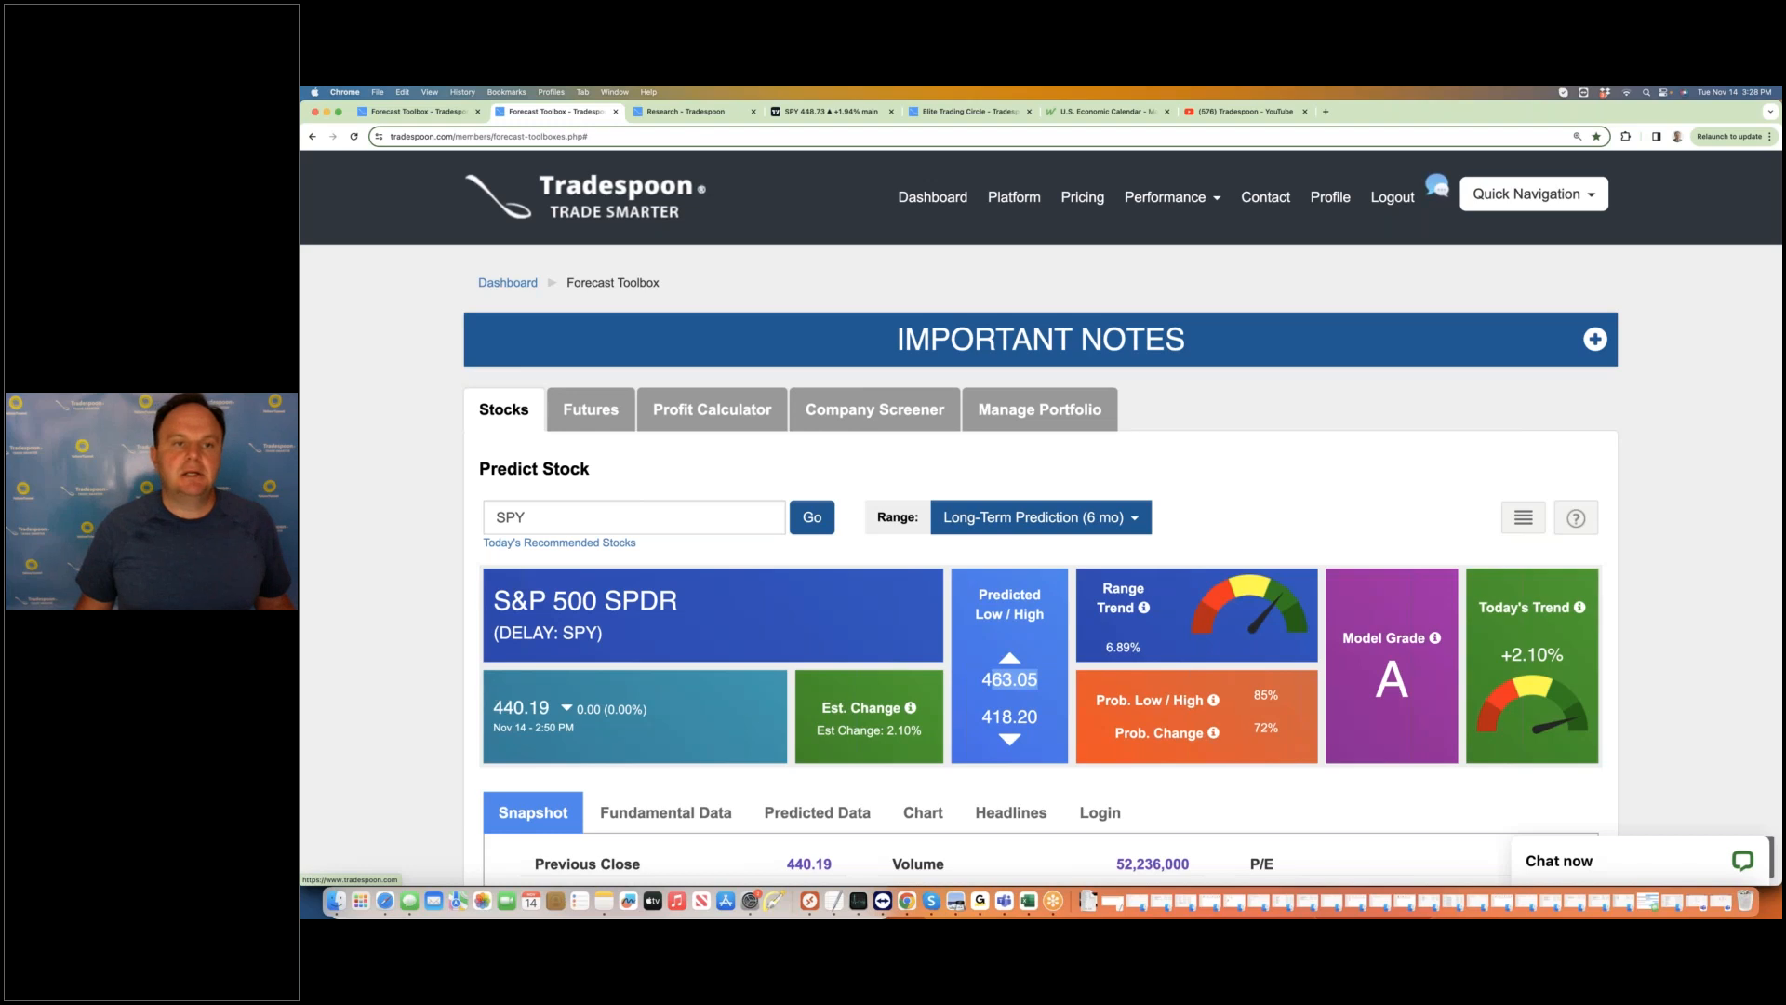
{"action": "left_click", "coordinate": [683, 110]}
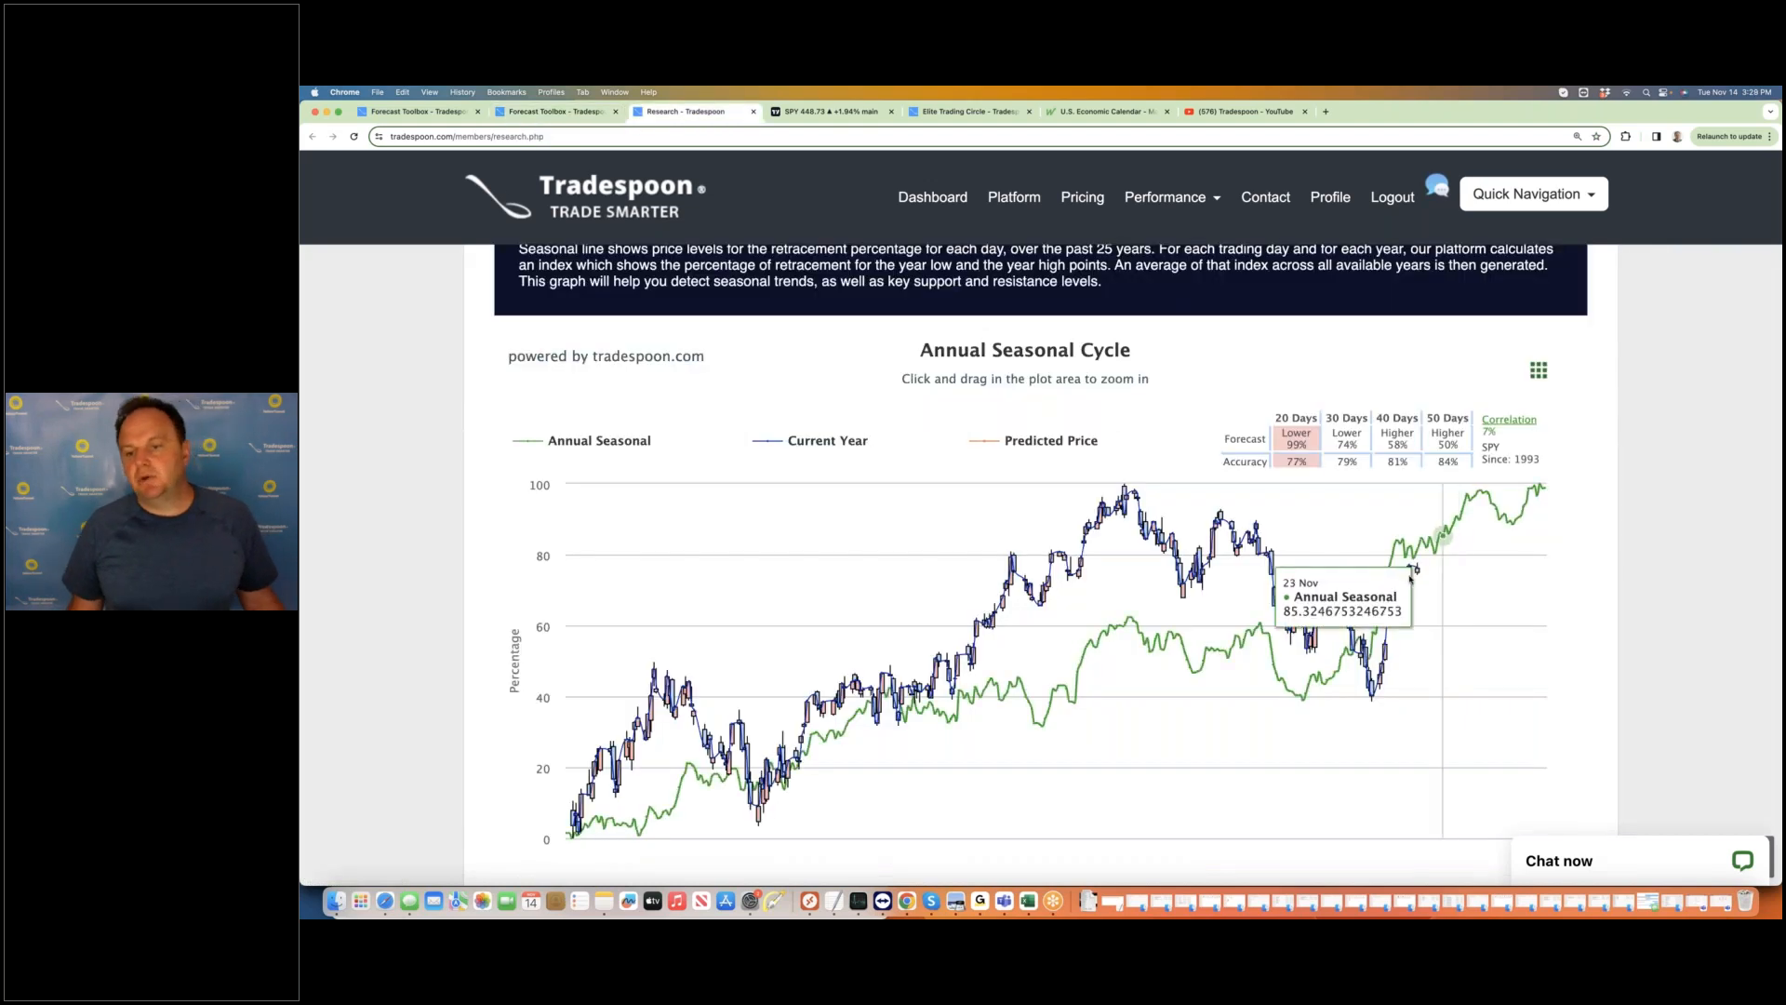
- Scroll the SPY annual seasonal cycle chart down to its MACD panel, then show the TradingView SPY daily chart
{"action": "scroll", "scroll_direction": "down", "scroll_amount": 3}
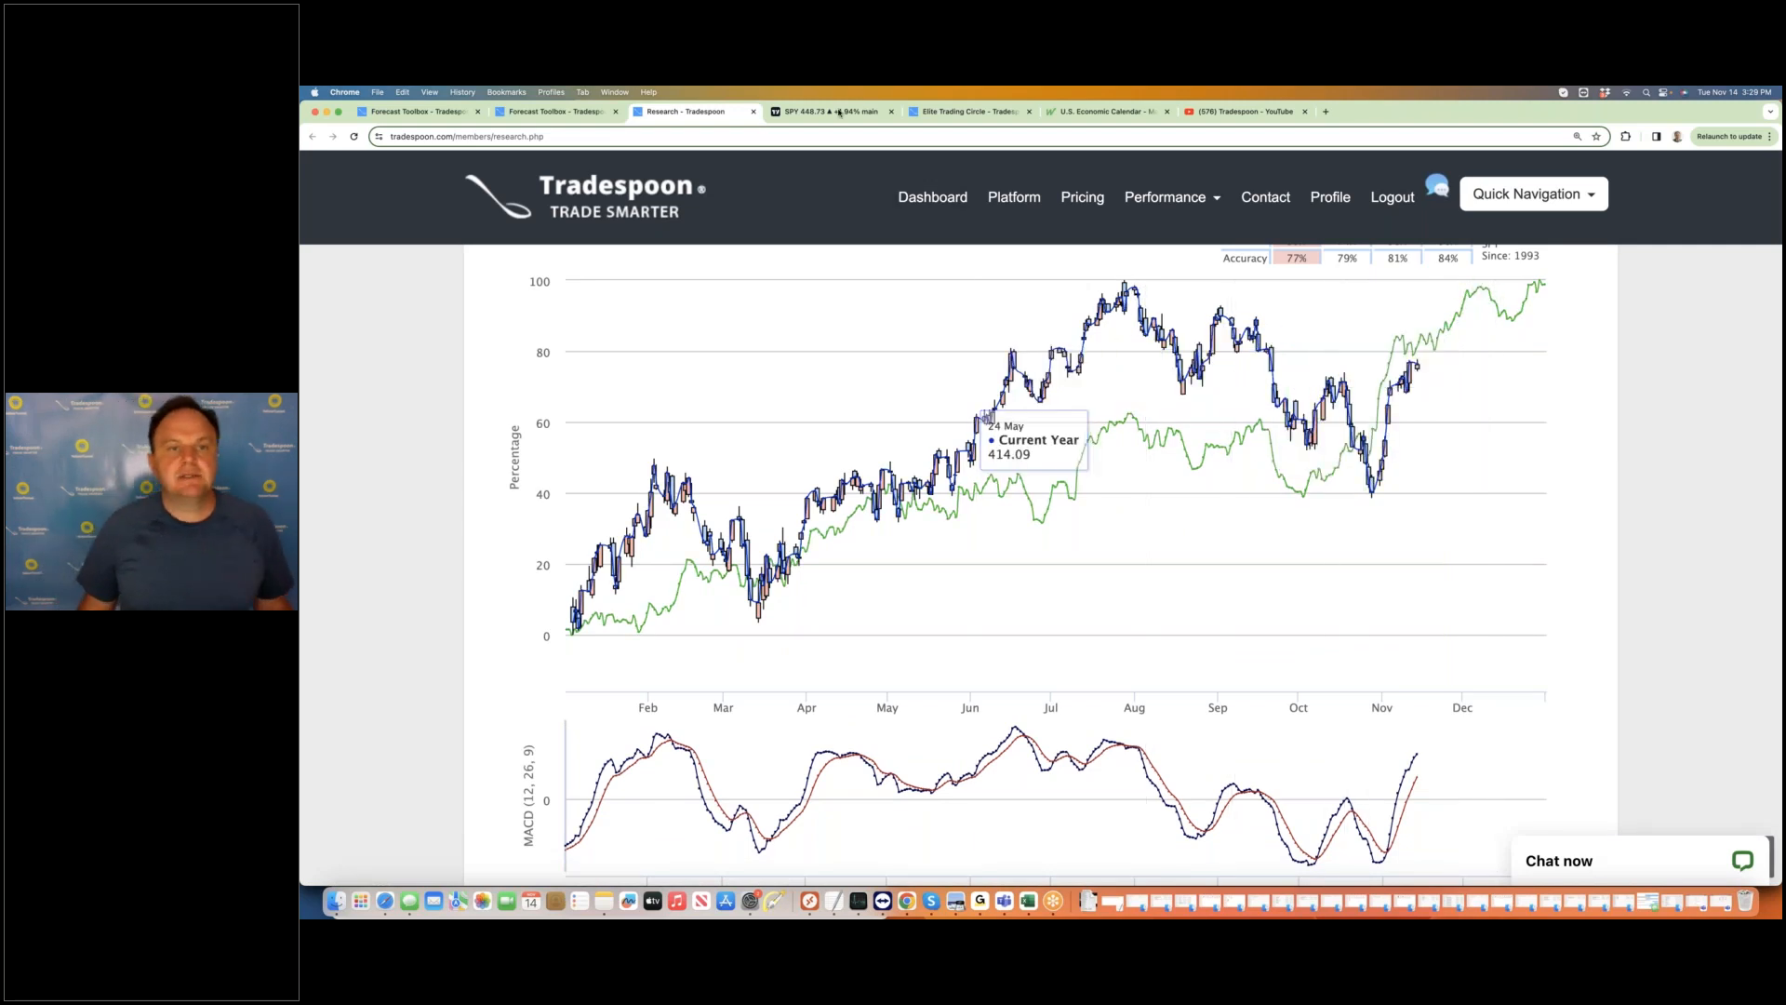
{"action": "left_click", "coordinate": [832, 110]}
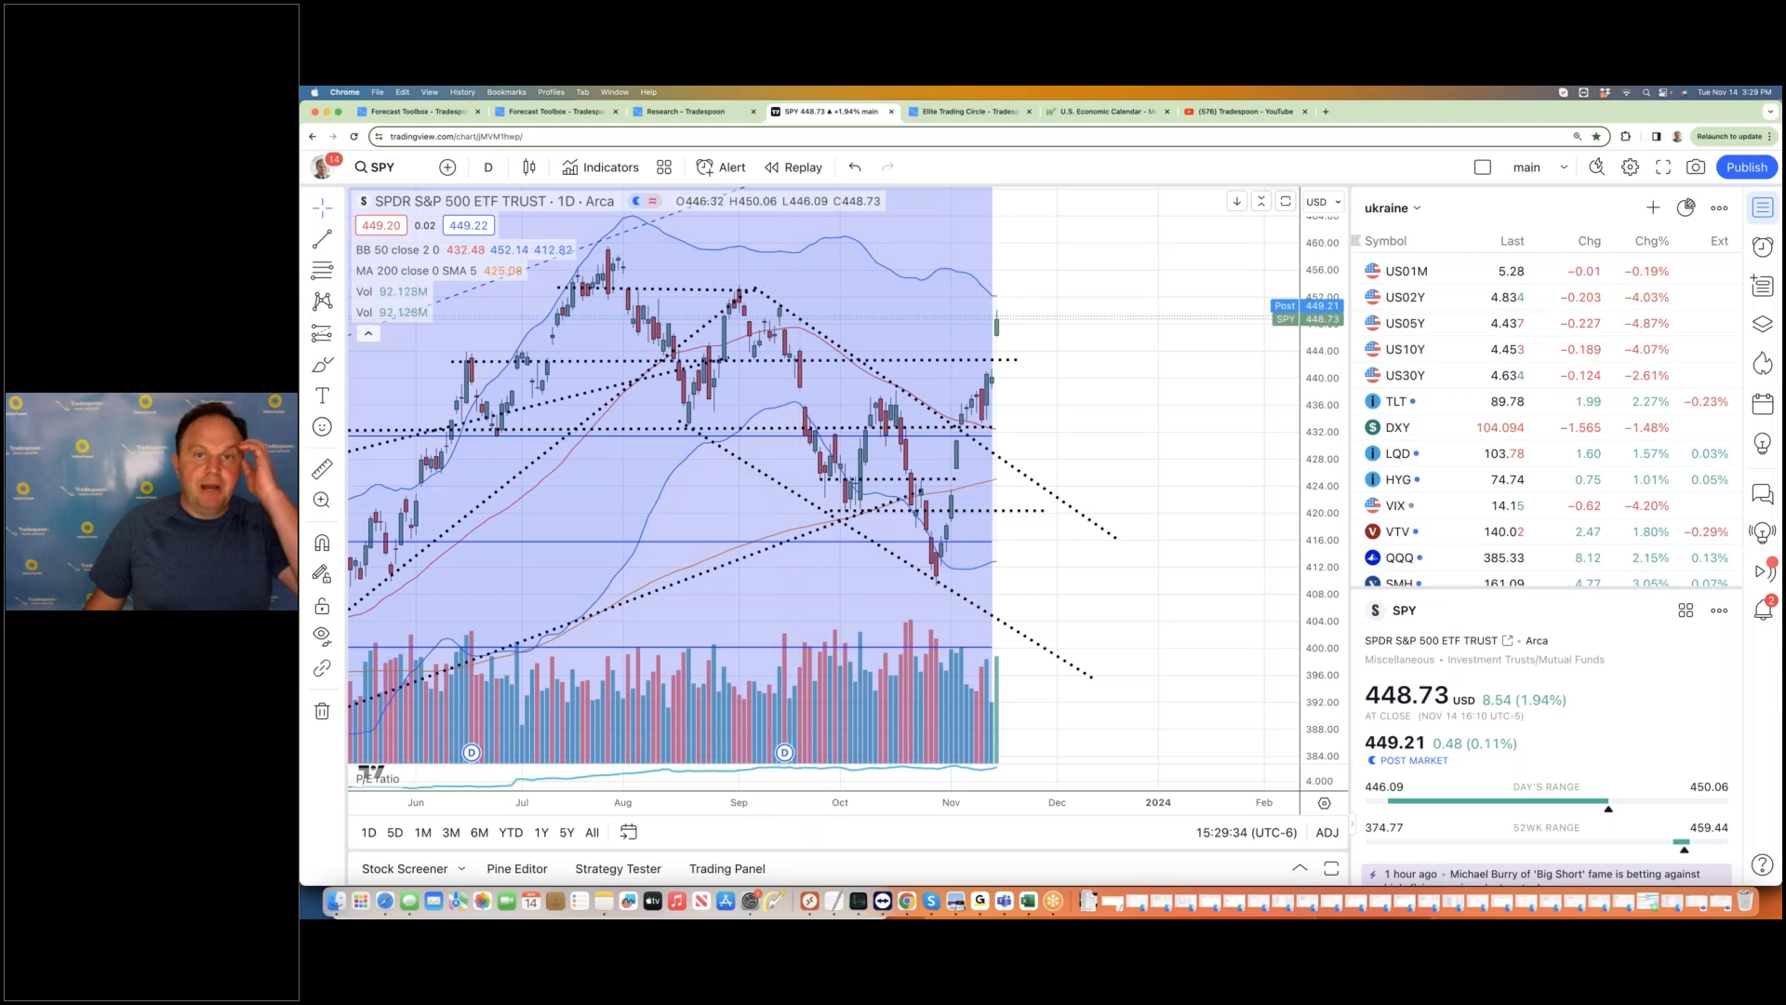
- Show the Elite Trading Circle list of SPY's recent elite orders
{"action": "left_click", "coordinate": [967, 110]}
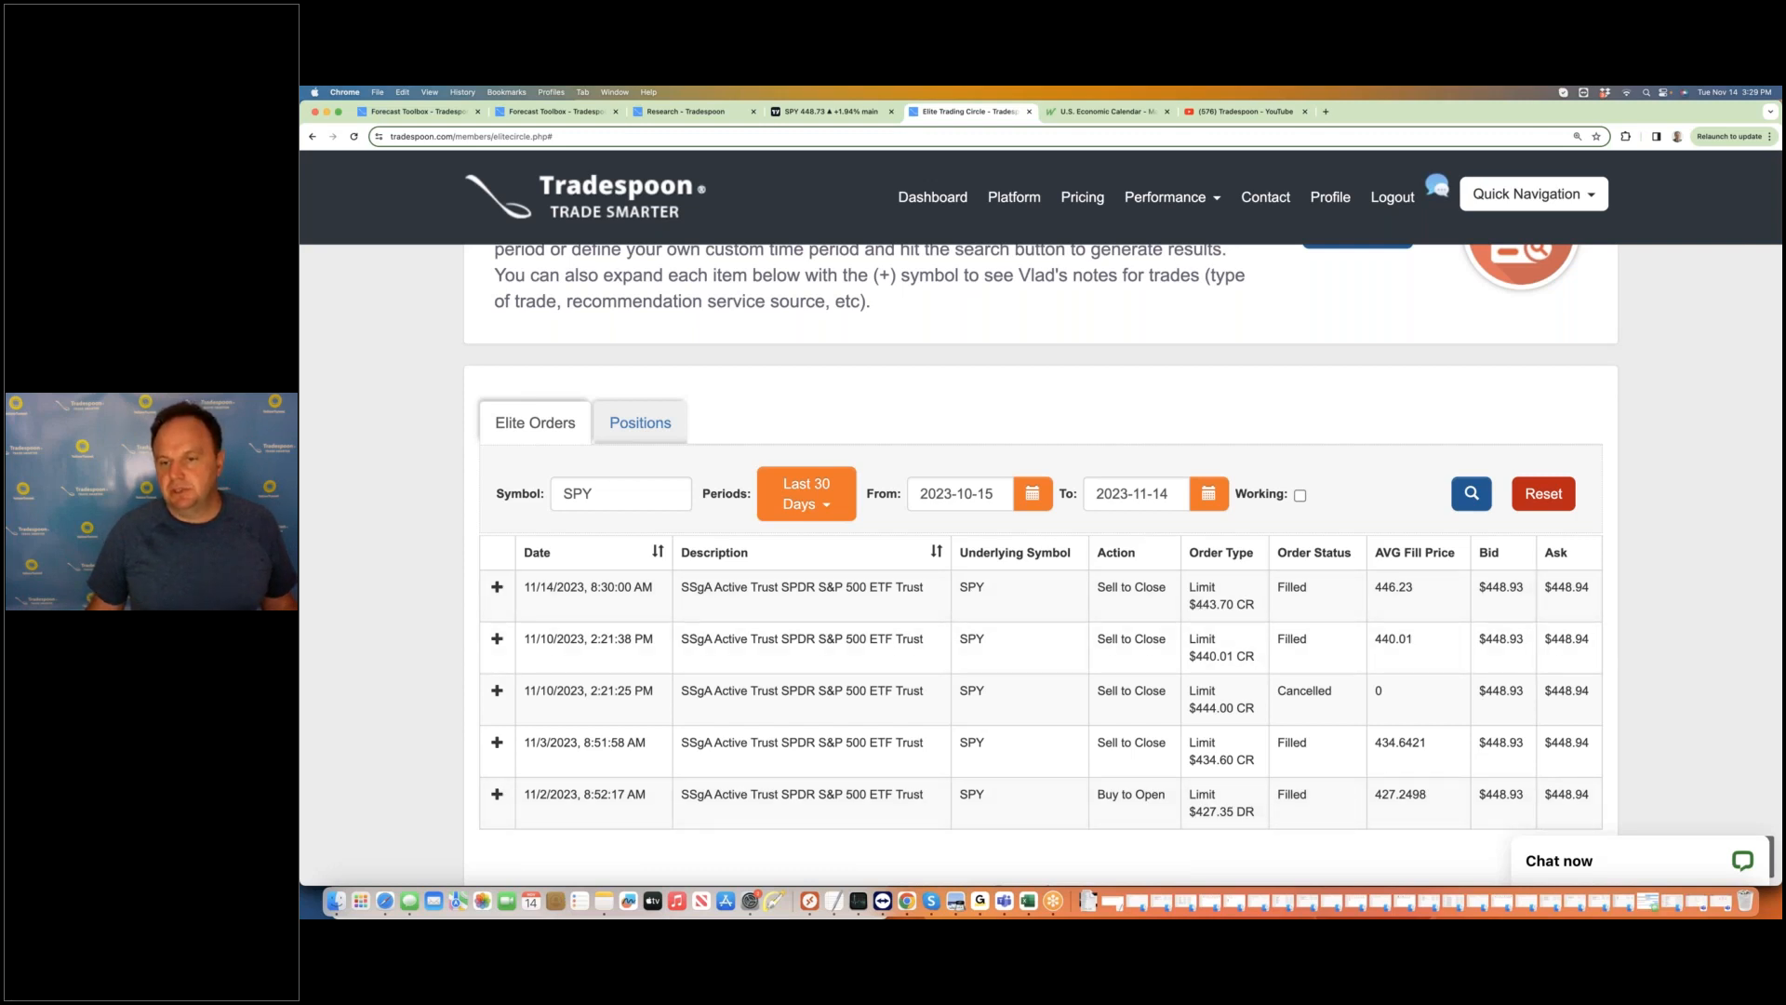
- Highlight the 440.01 average fill price of the Nov 10 SPY sale, then show the U.S. economic calendar
{"action": "double_click", "coordinate": [1394, 586]}
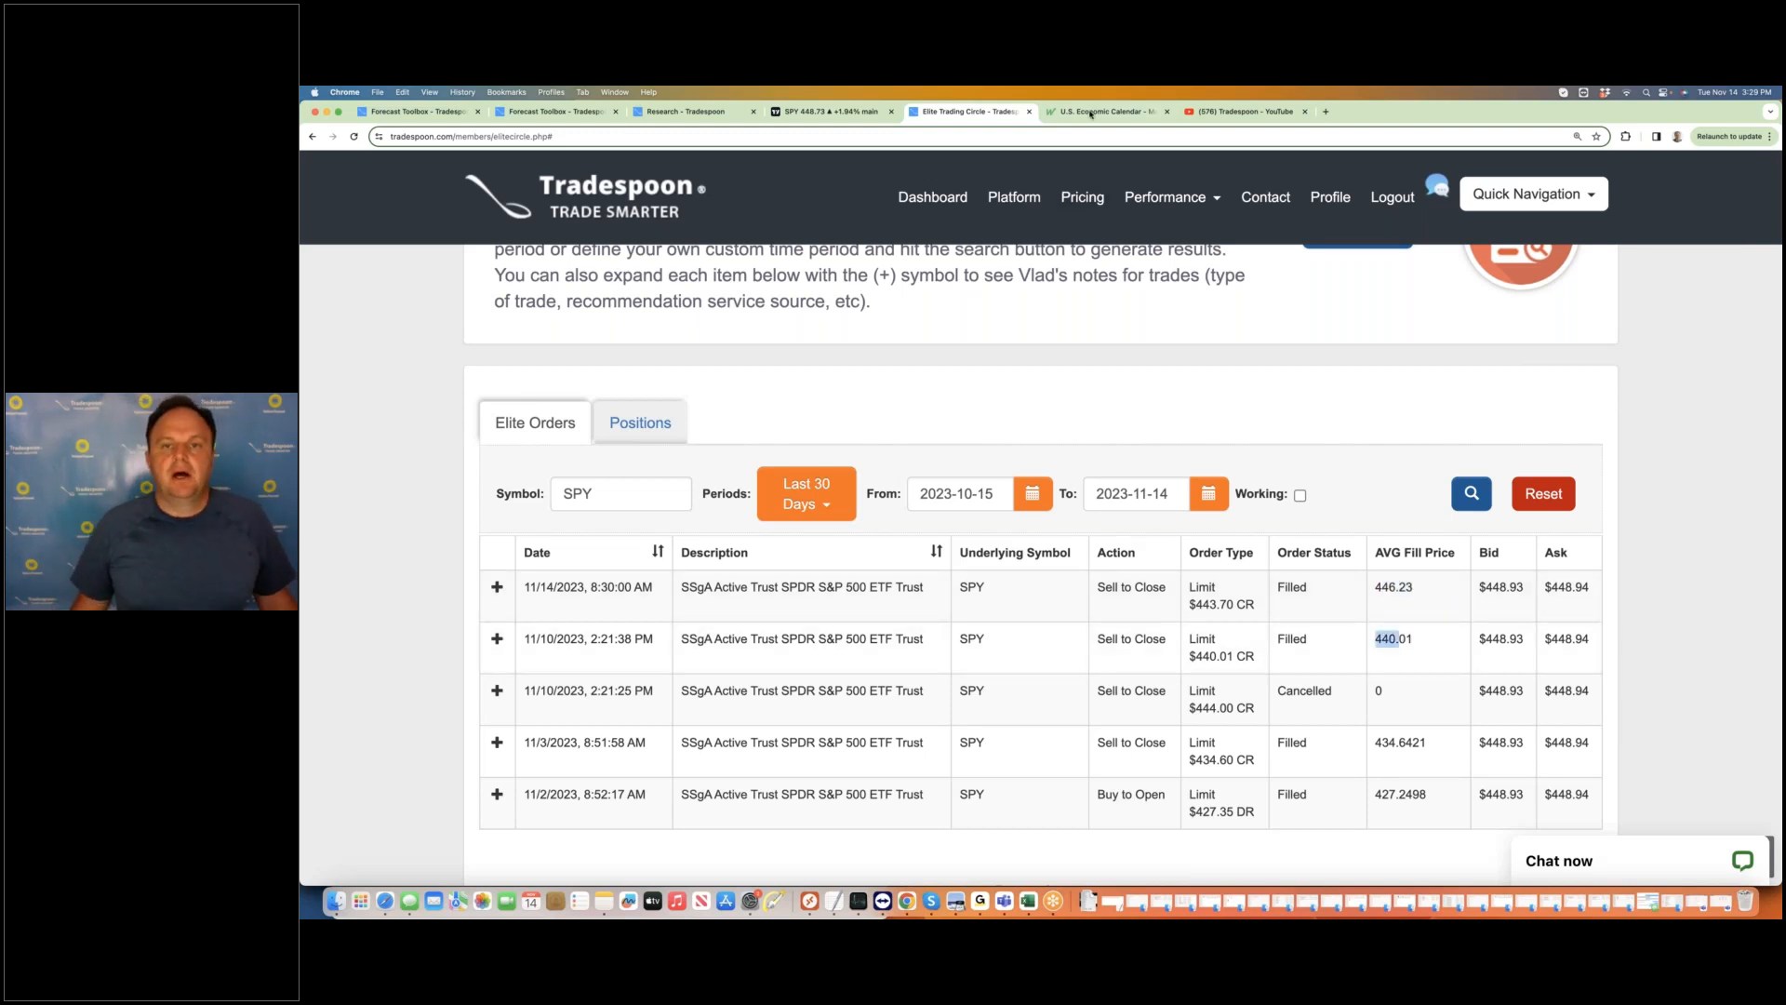
{"action": "left_click", "coordinate": [1103, 110]}
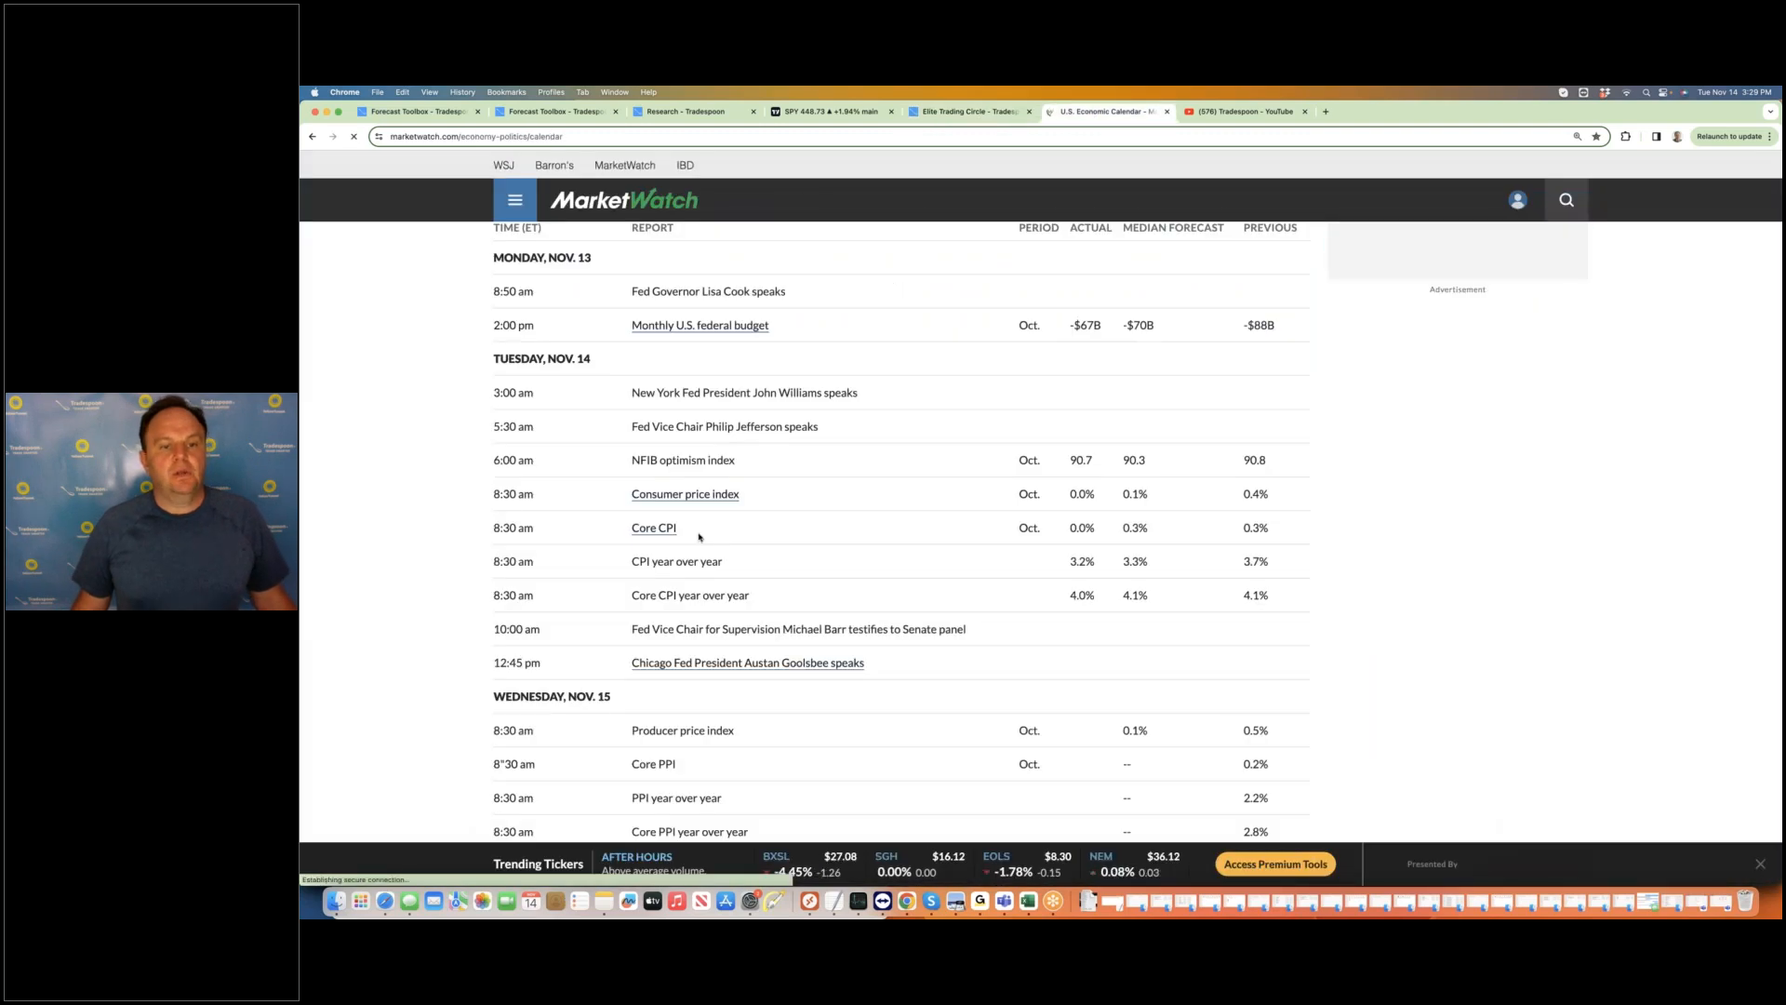
- Scroll the MarketWatch calendar through Wednesday's reports, then show the Tradespoon YouTube channel
{"action": "scroll", "scroll_direction": "down", "scroll_amount": 3}
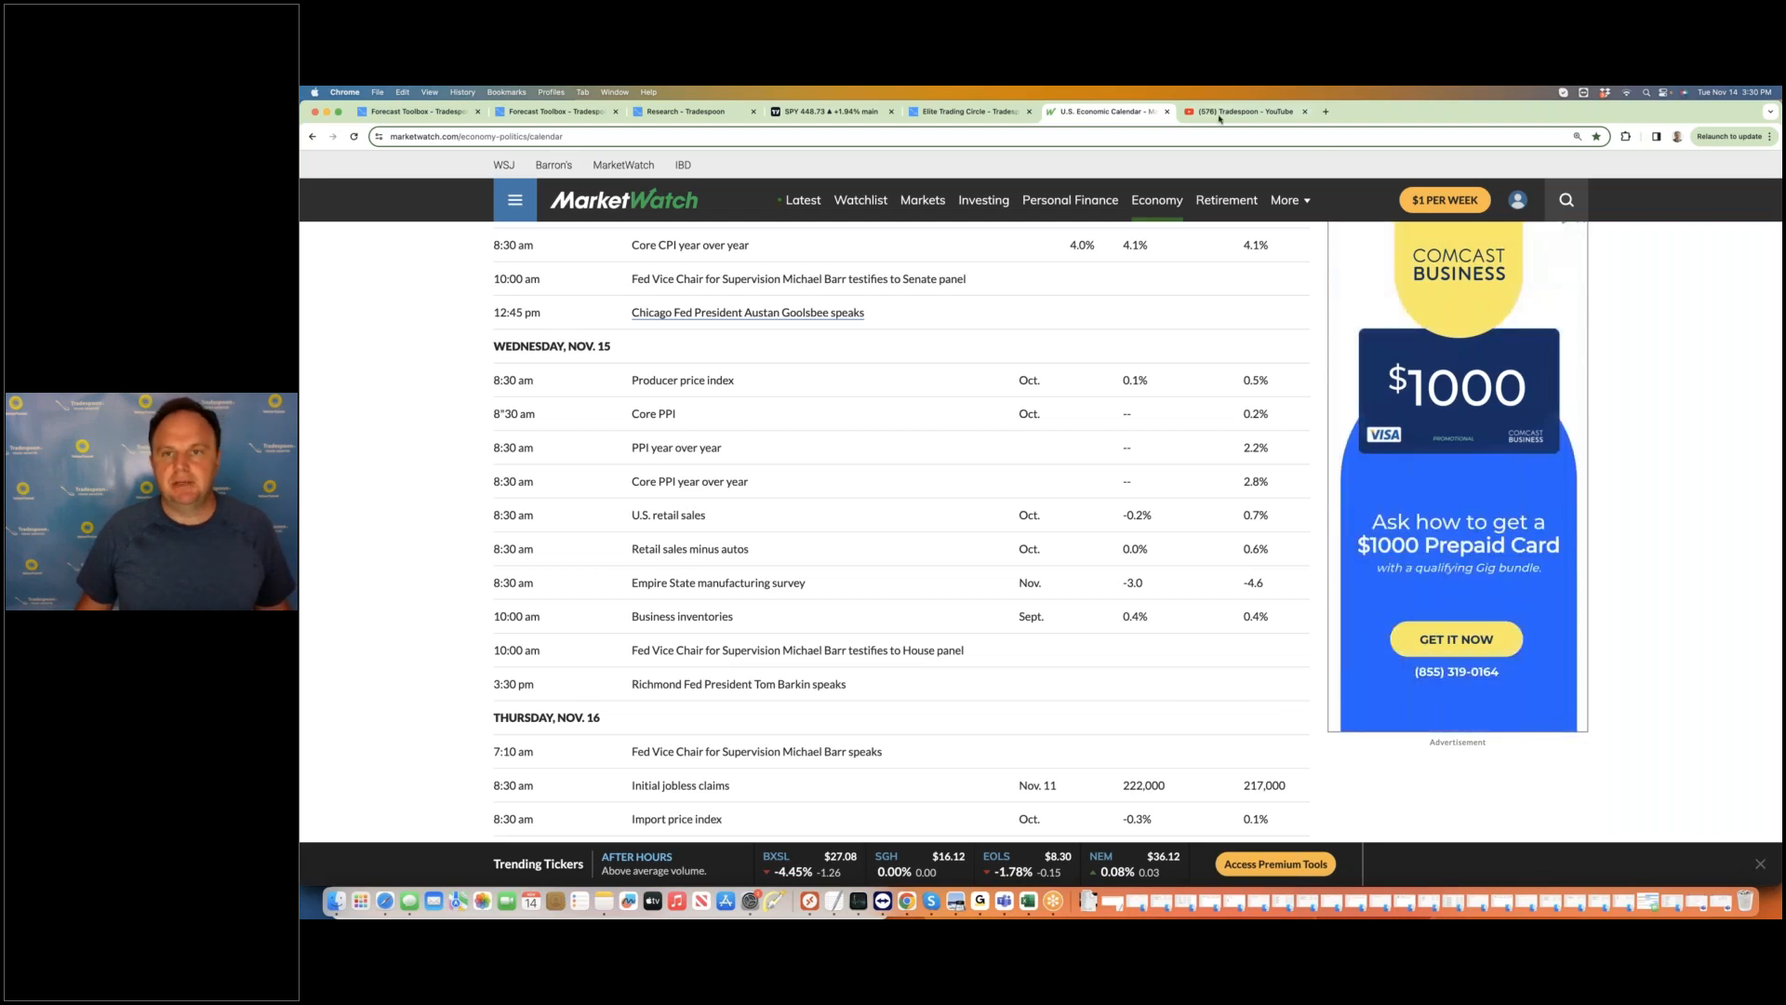
{"action": "left_click", "coordinate": [1241, 110]}
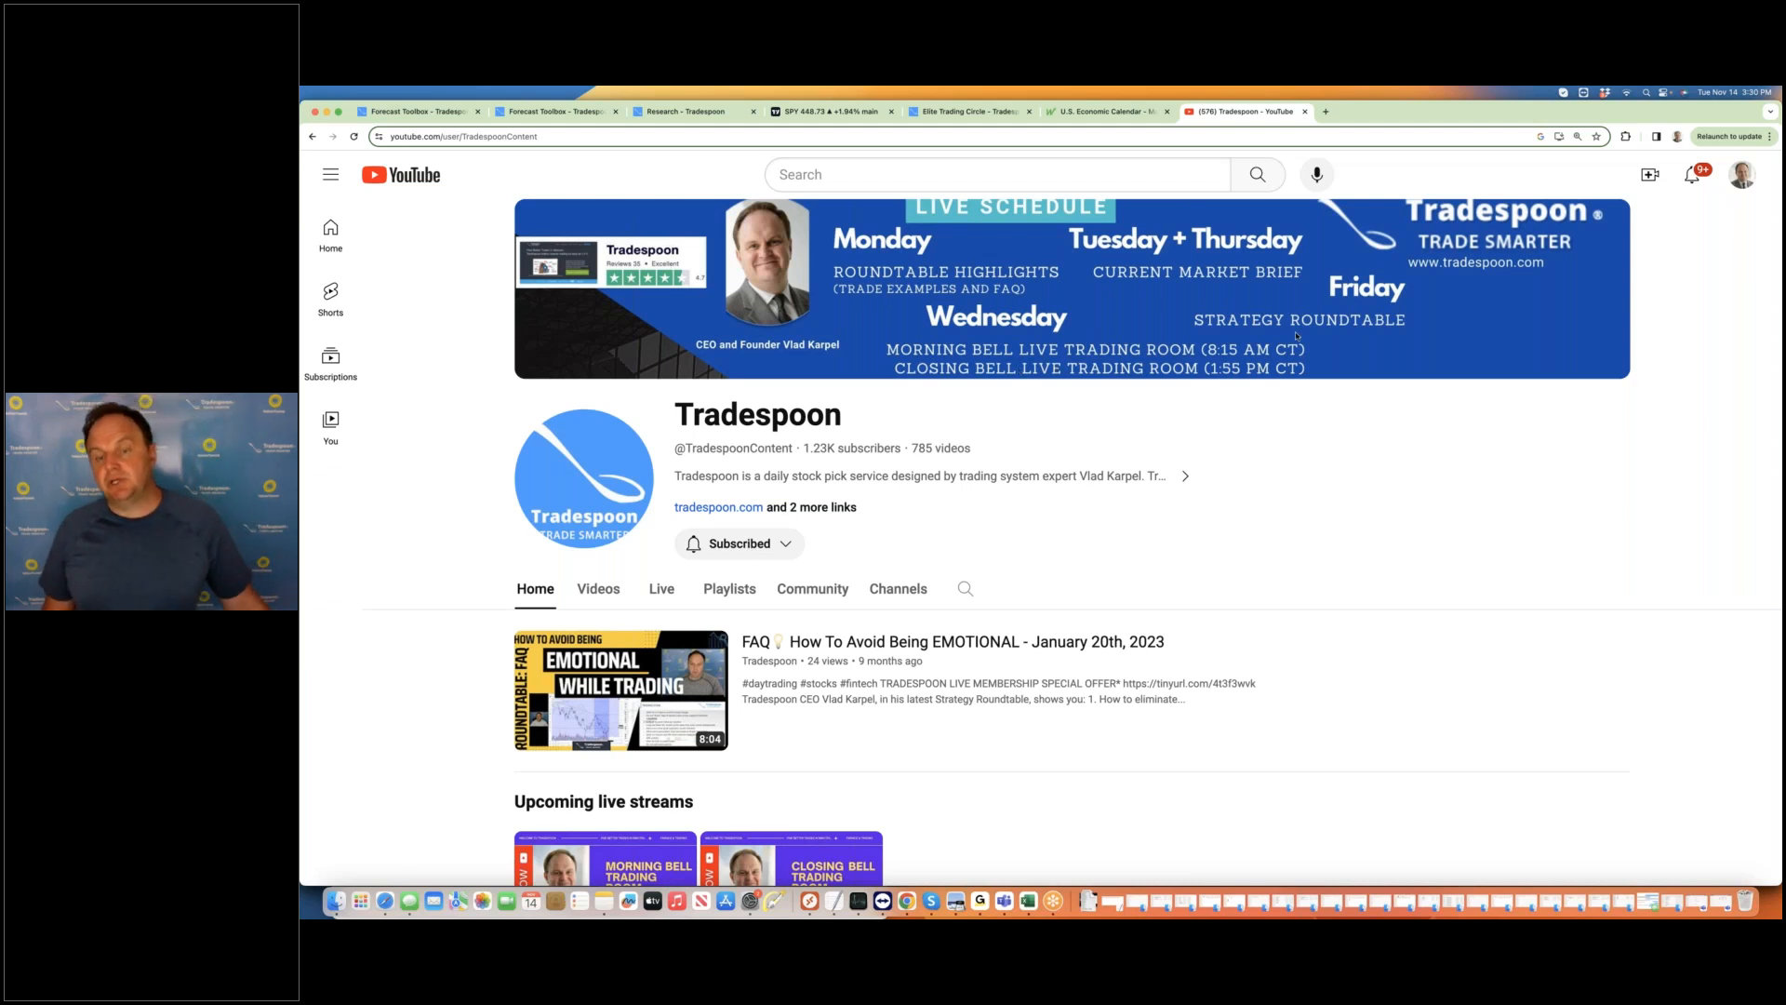
{"action": "mouse_move", "coordinate": [1048, 392]}
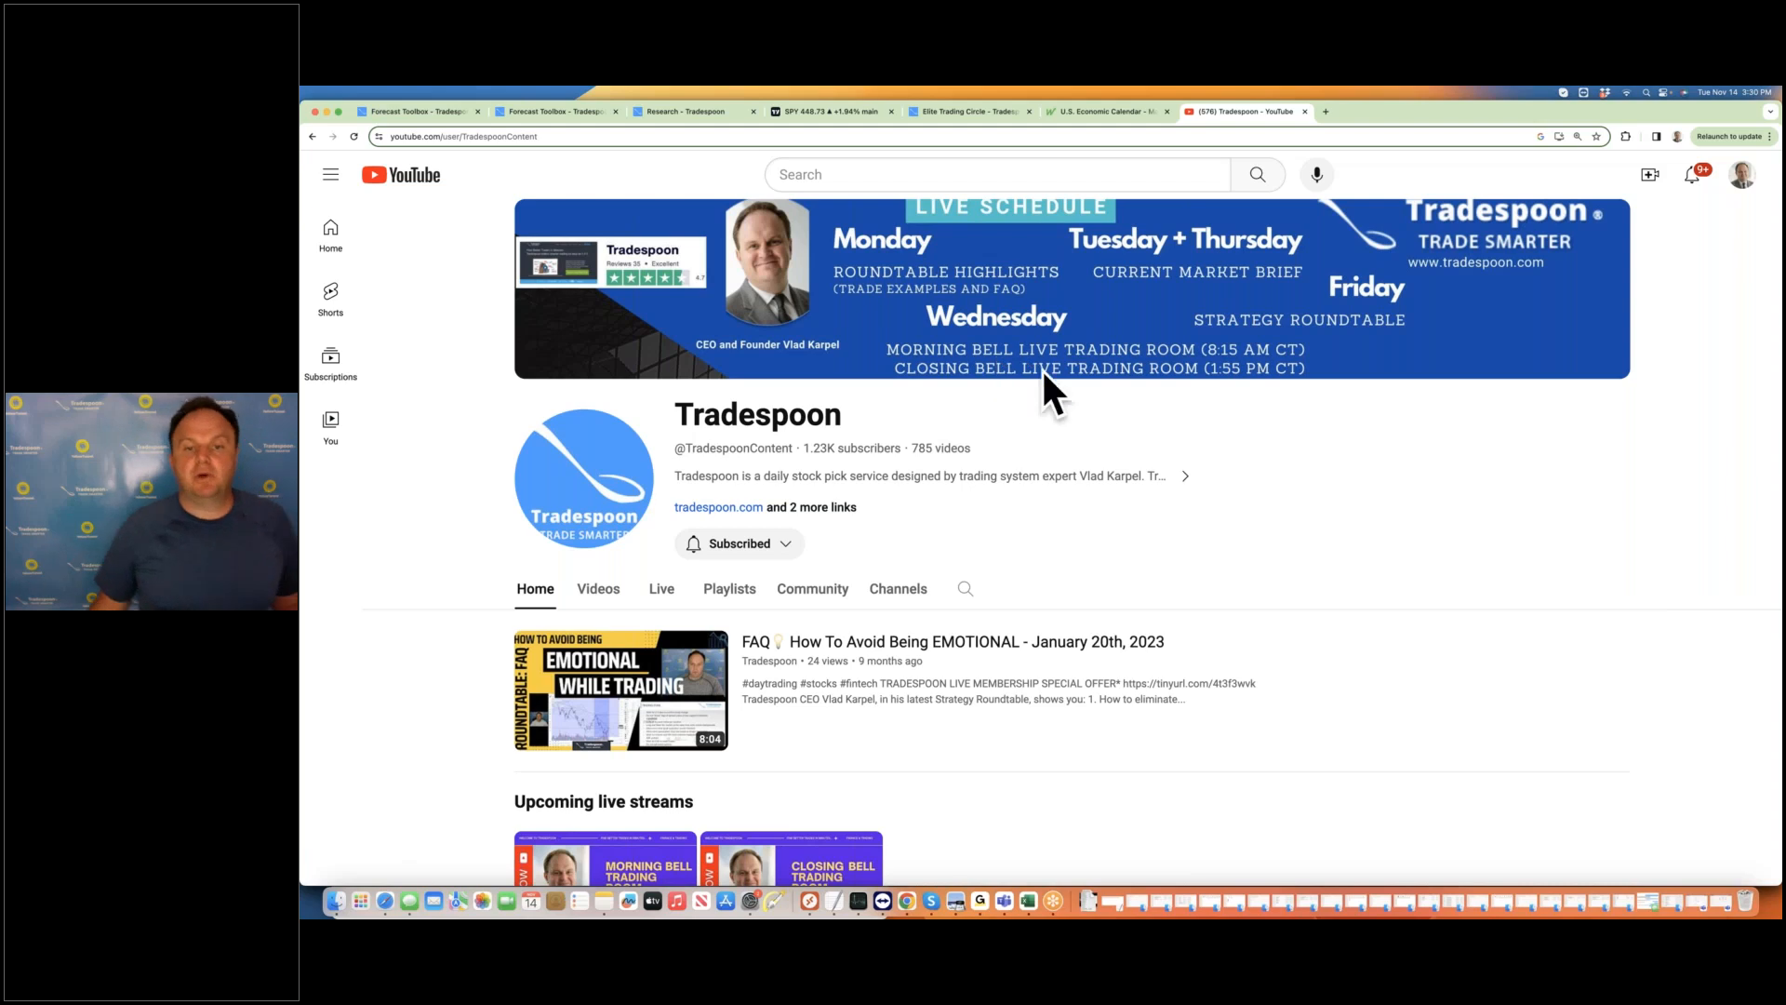
{"action": "mouse_move", "coordinate": [415, 575]}
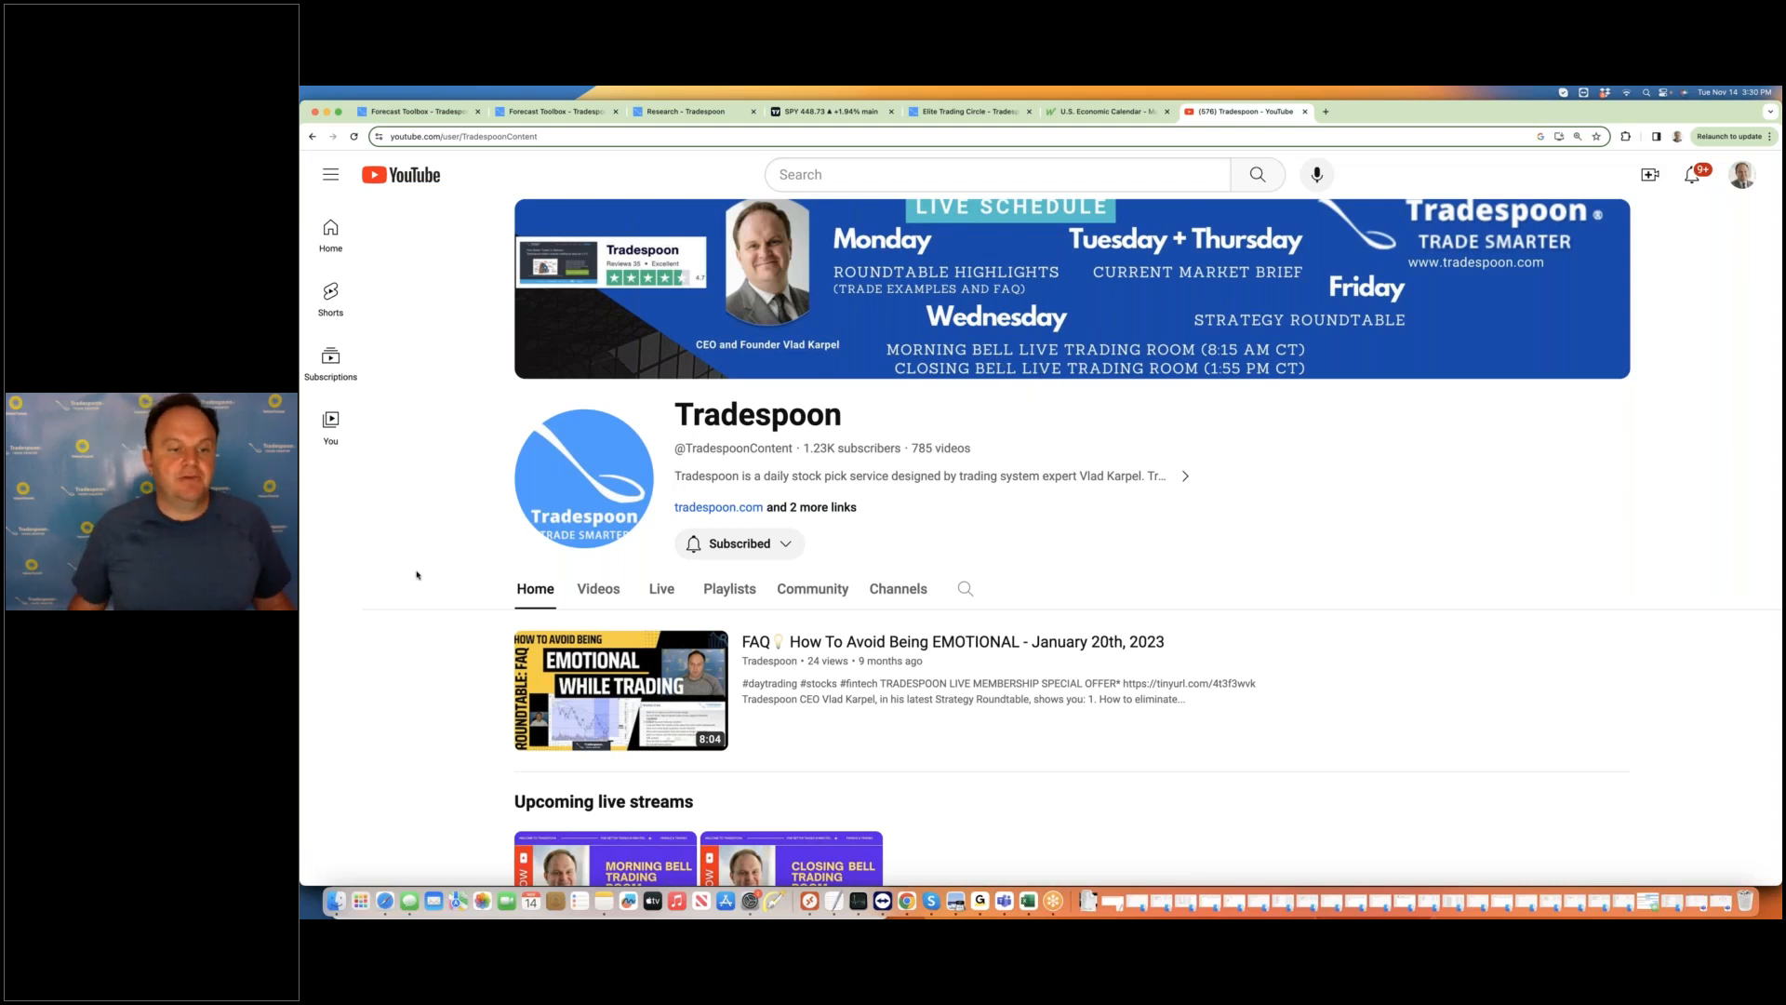